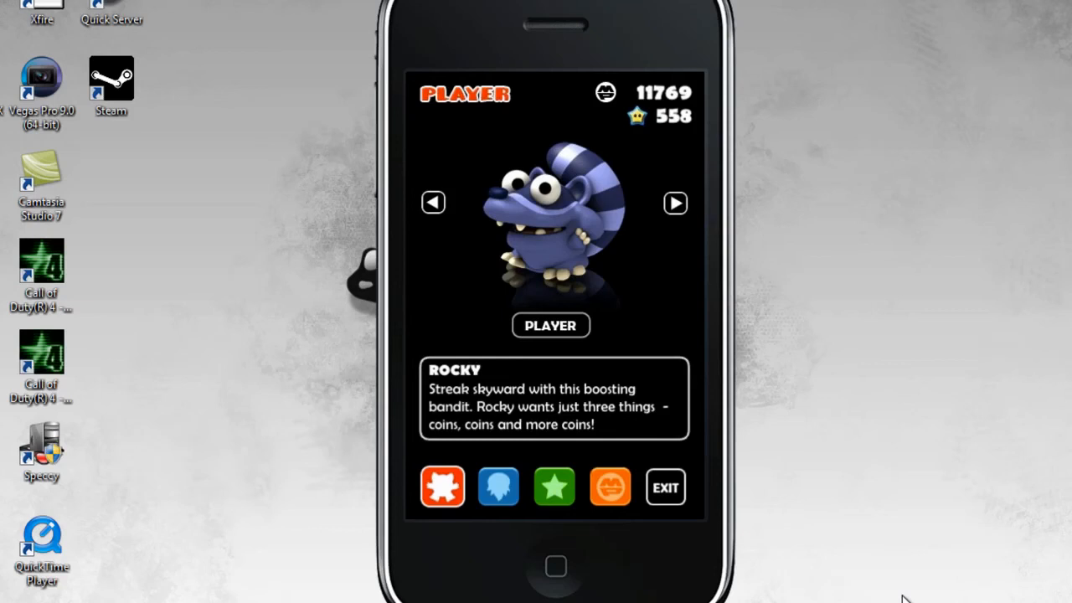
{"action": "mouse_move", "coordinate": [569, 124]}
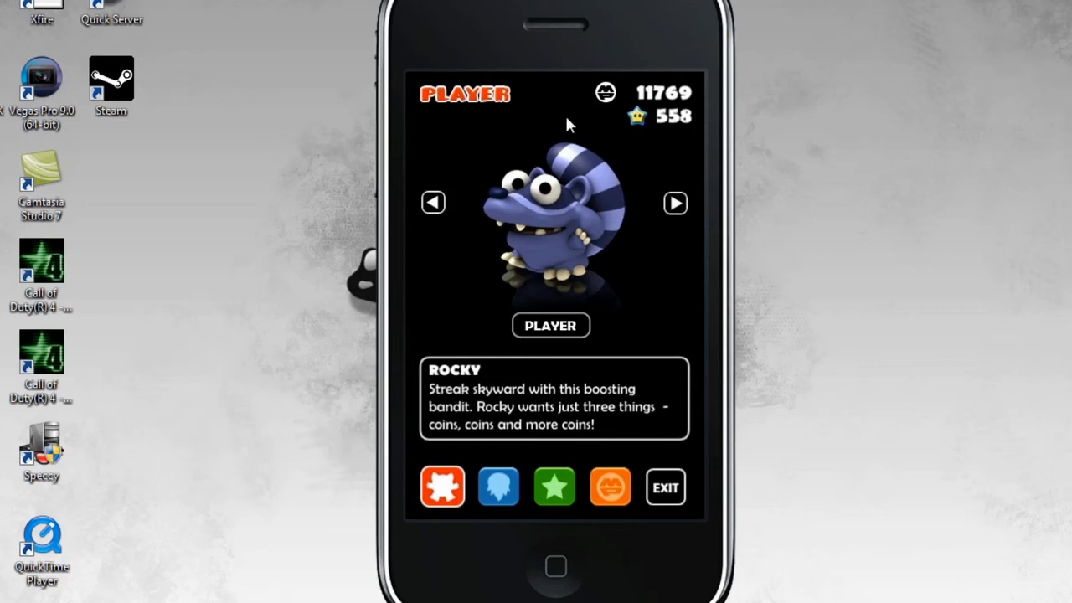
{"action": "mouse_move", "coordinate": [446, 23]}
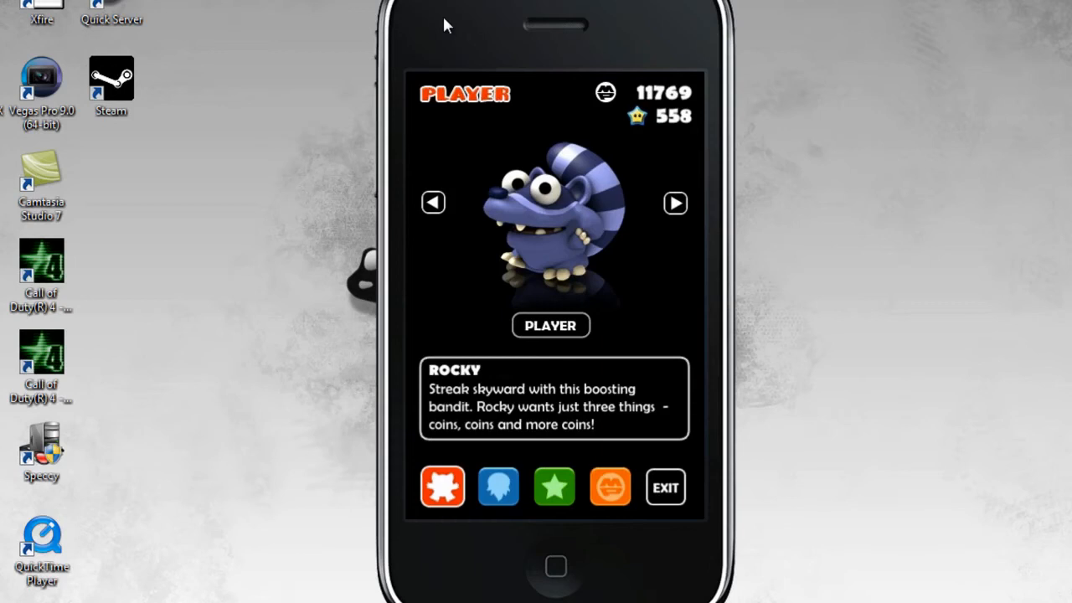
{"action": "mouse_move", "coordinate": [489, 26]}
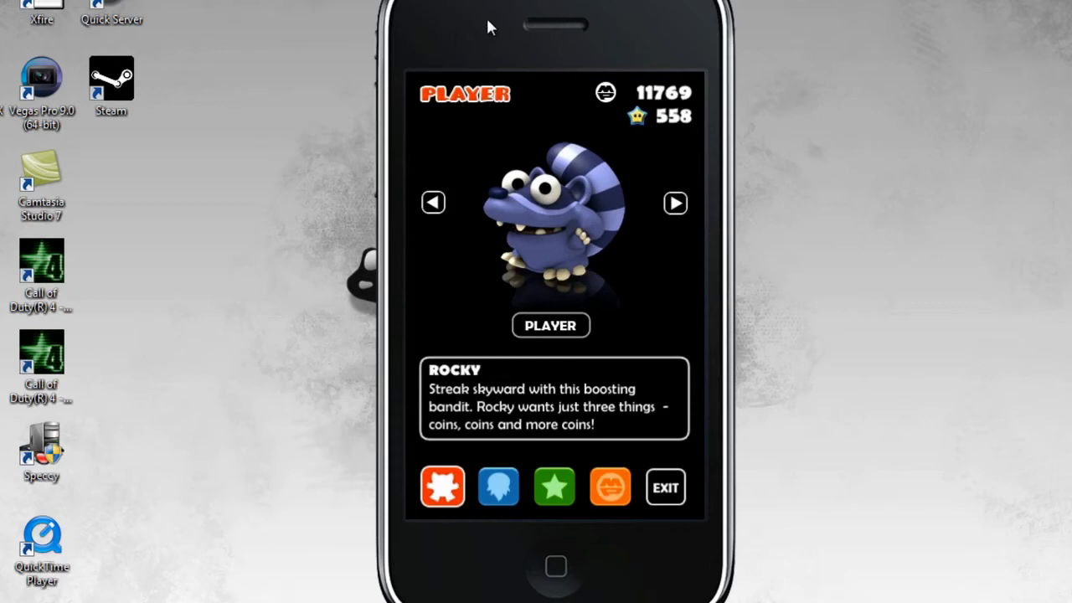
{"action": "mouse_move", "coordinate": [339, 137]}
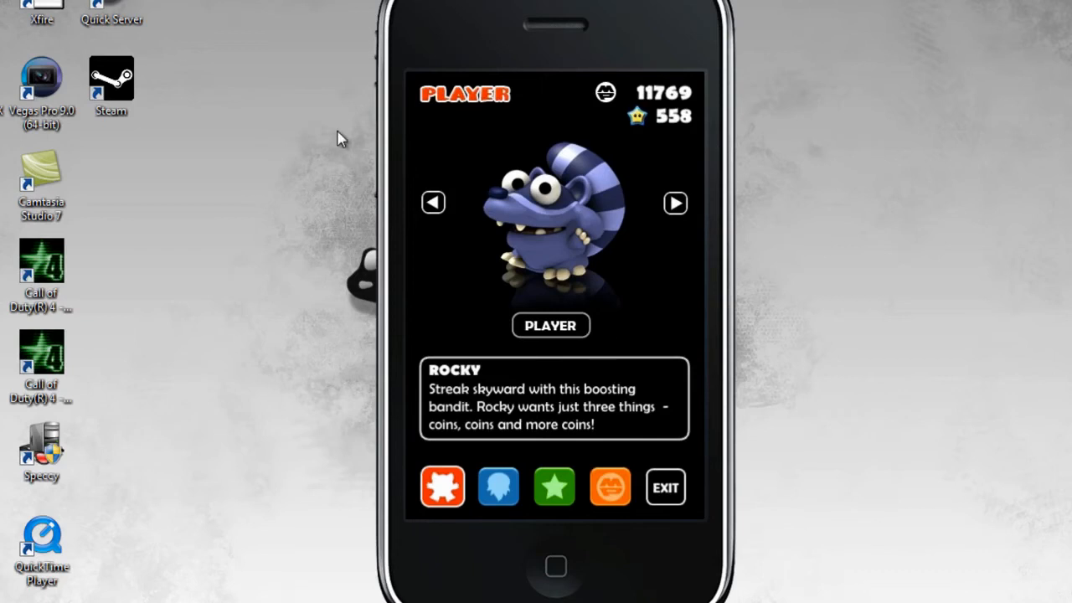
{"action": "mouse_move", "coordinate": [528, 27]}
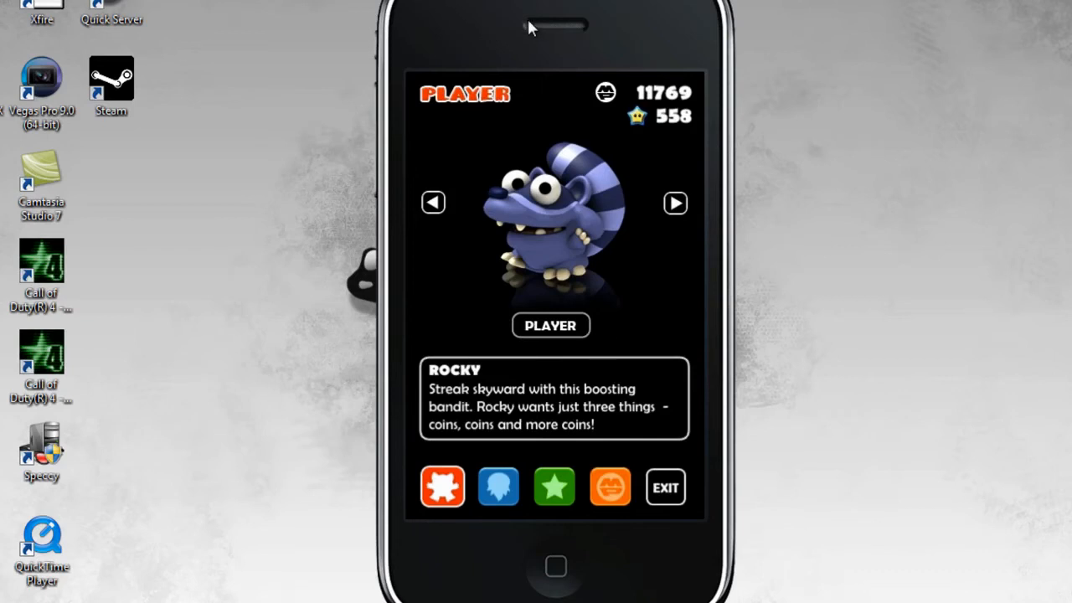
{"action": "mouse_move", "coordinate": [516, 37]}
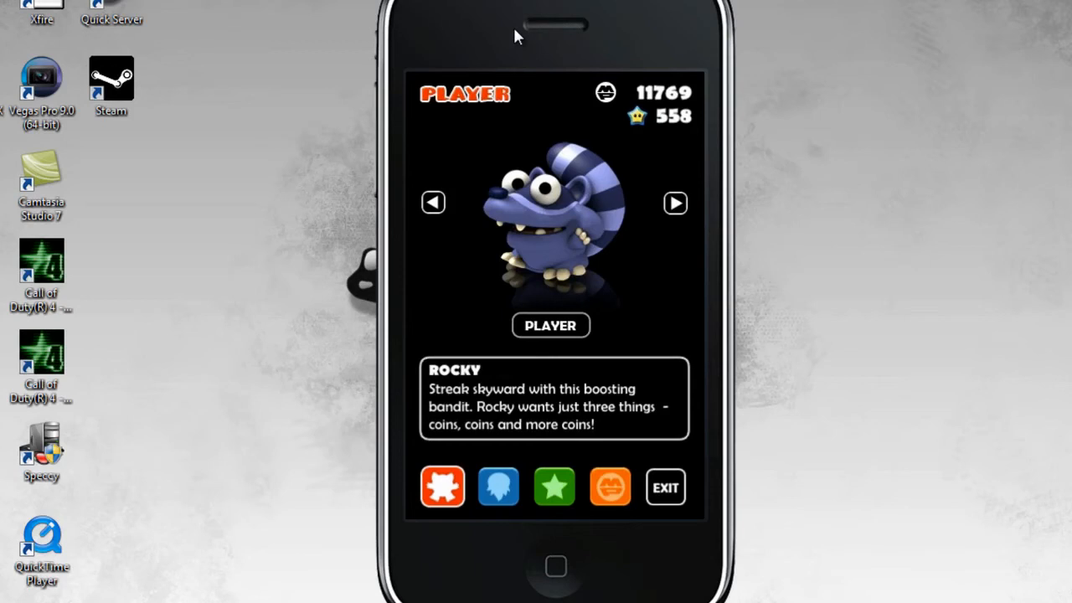
{"action": "mouse_move", "coordinate": [582, 47]}
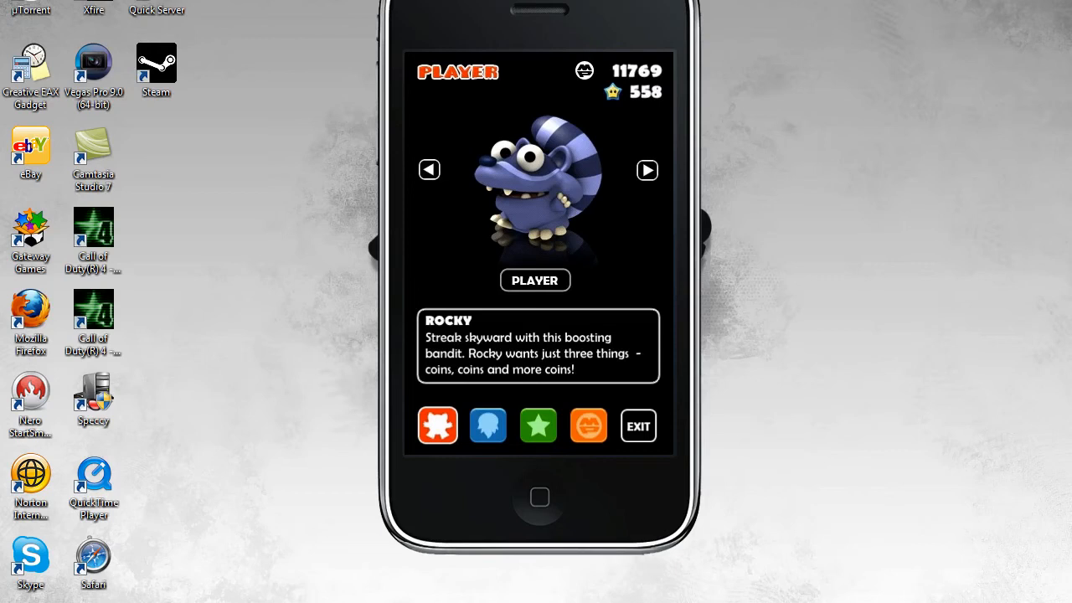
Step: Quit Mega Jump to the home screen and launch iFile
{"action": "left_click", "coordinate": [636, 425]}
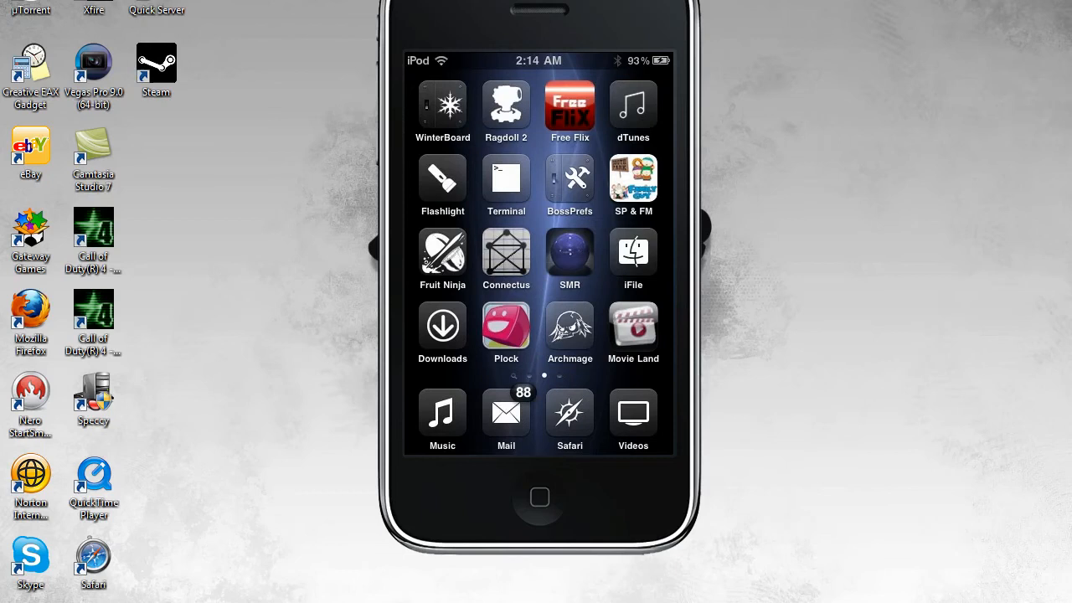
{"action": "left_click", "coordinate": [633, 251]}
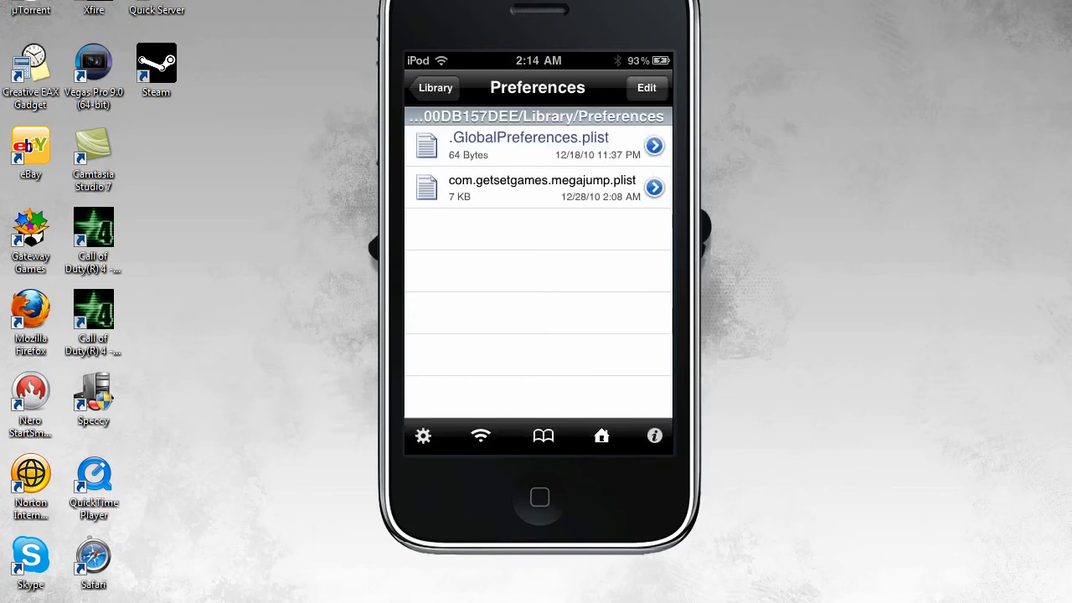
{"action": "left_click", "coordinate": [434, 87]}
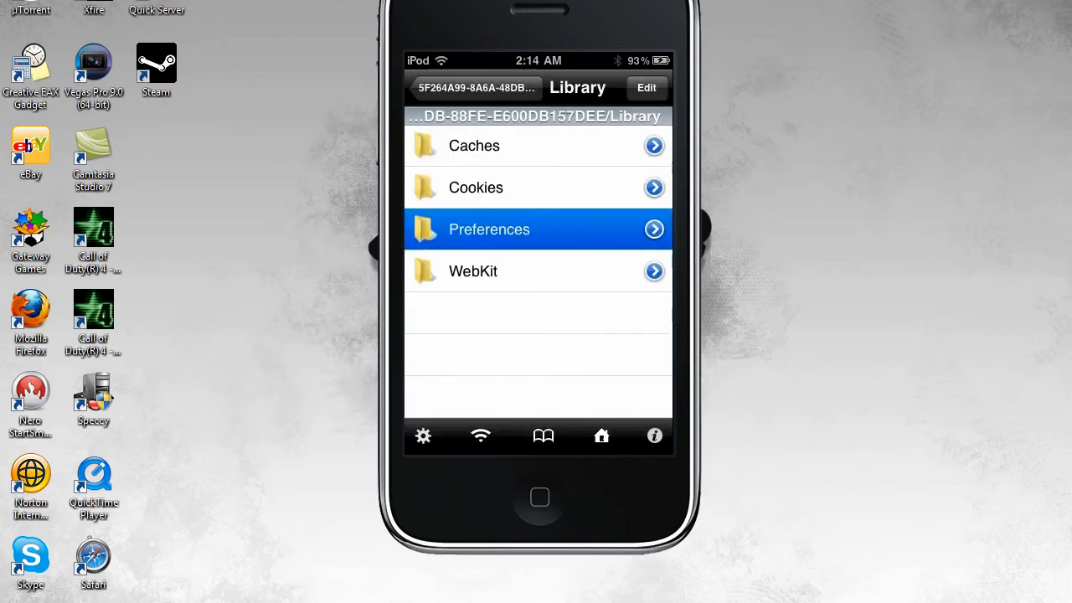
{"action": "left_click", "coordinate": [474, 87]}
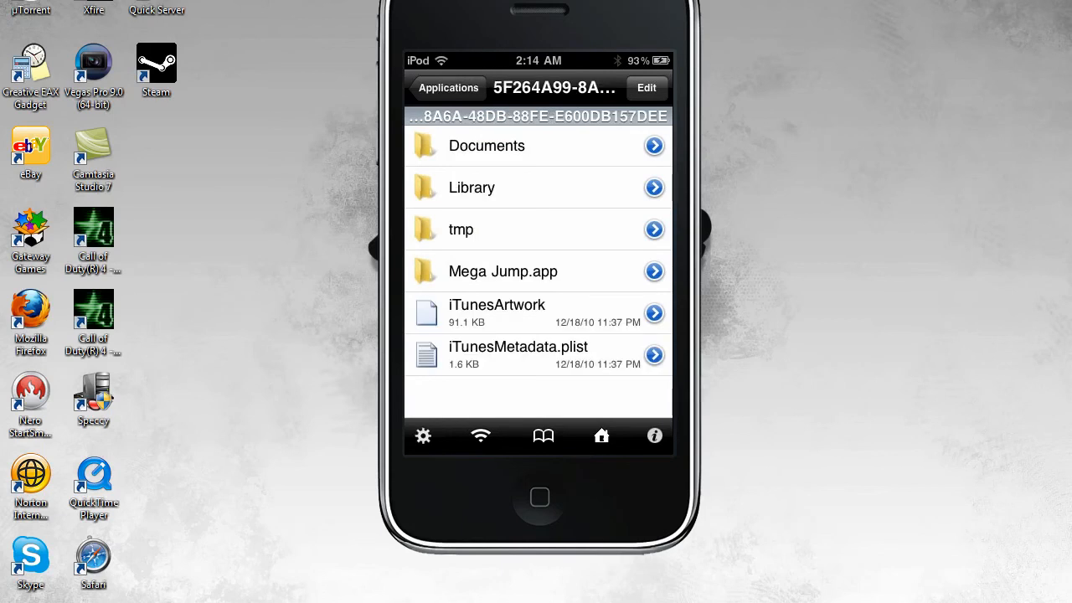
{"action": "left_click", "coordinate": [449, 87]}
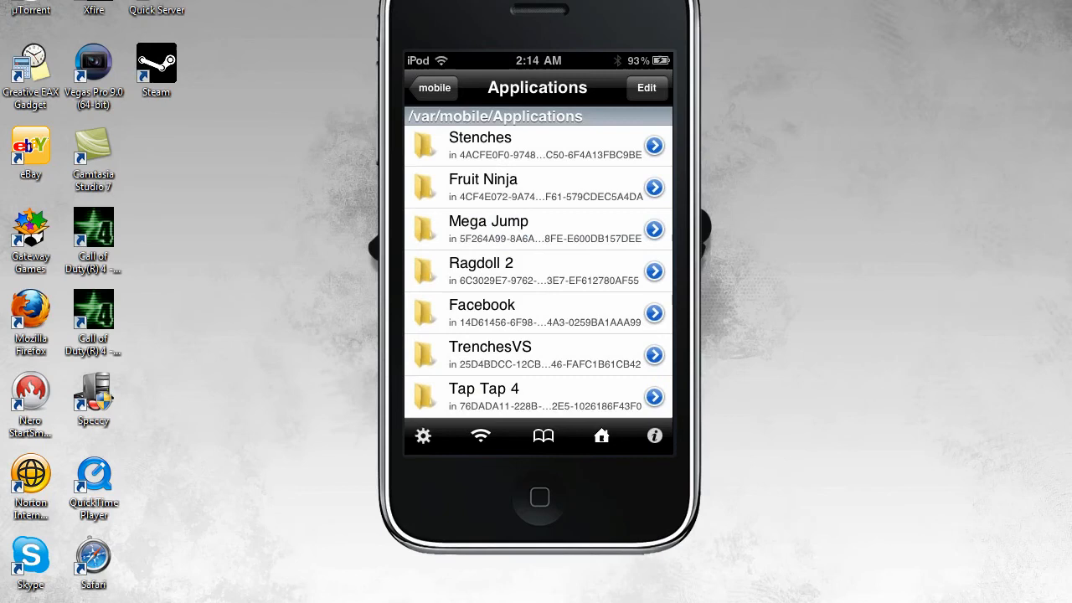
{"action": "left_click", "coordinate": [434, 87]}
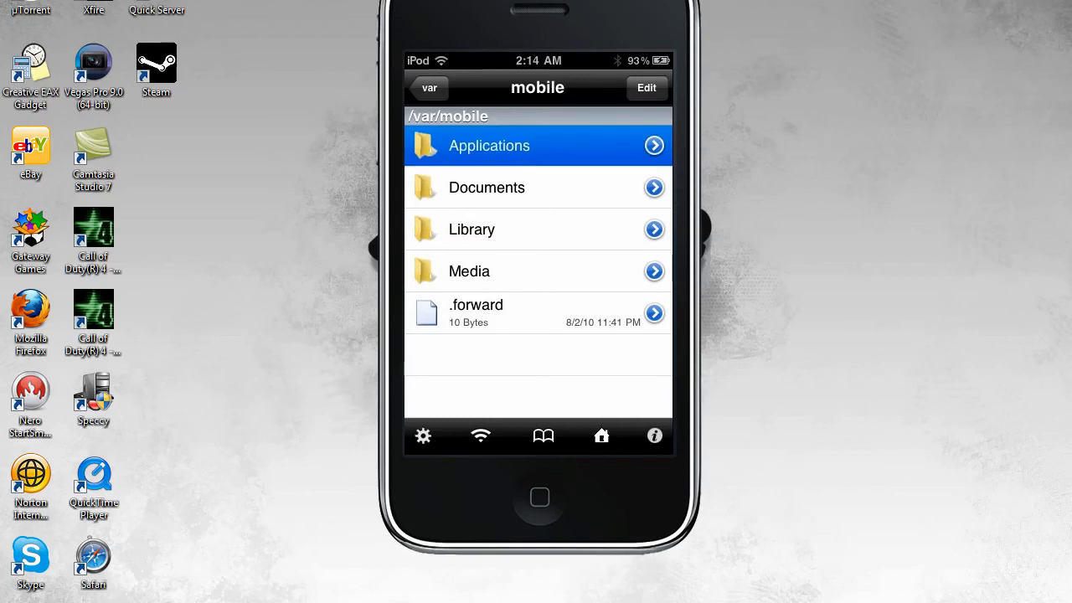
{"action": "left_click", "coordinate": [538, 144]}
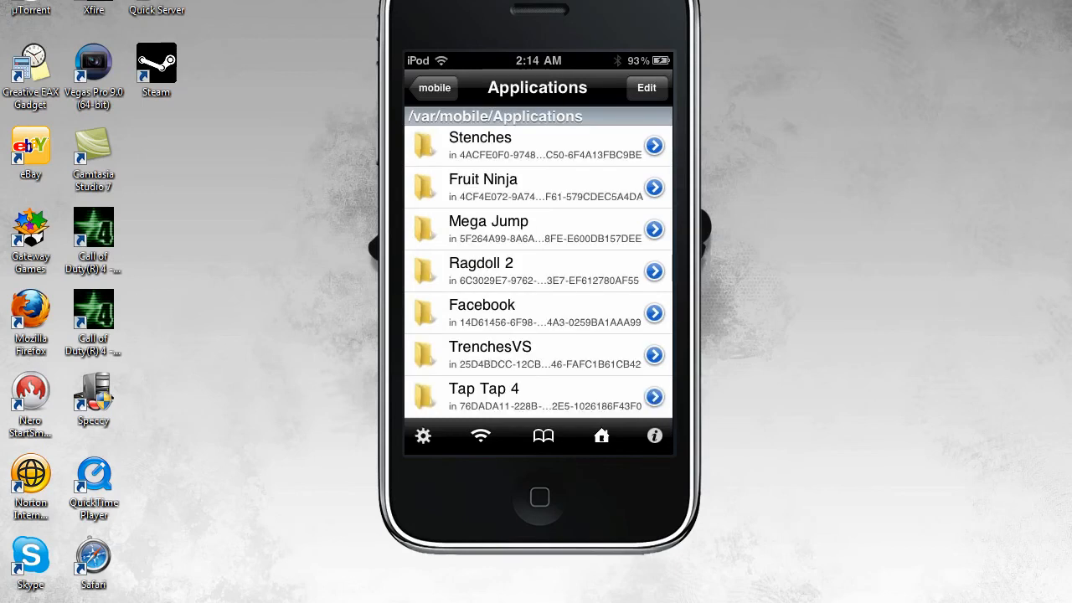
{"action": "left_click", "coordinate": [653, 227]}
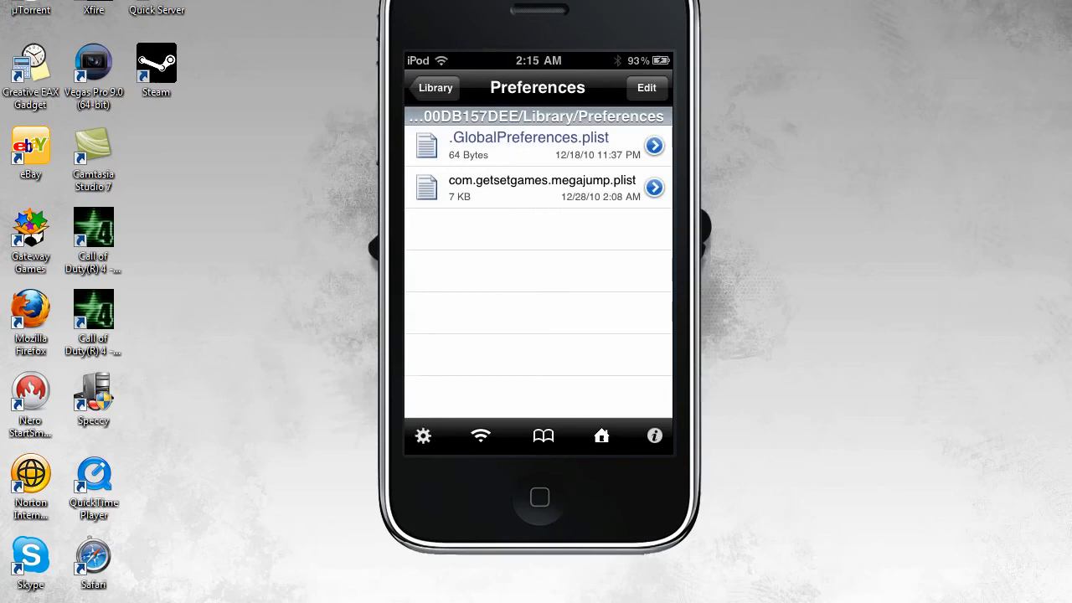
{"action": "left_click", "coordinate": [539, 187]}
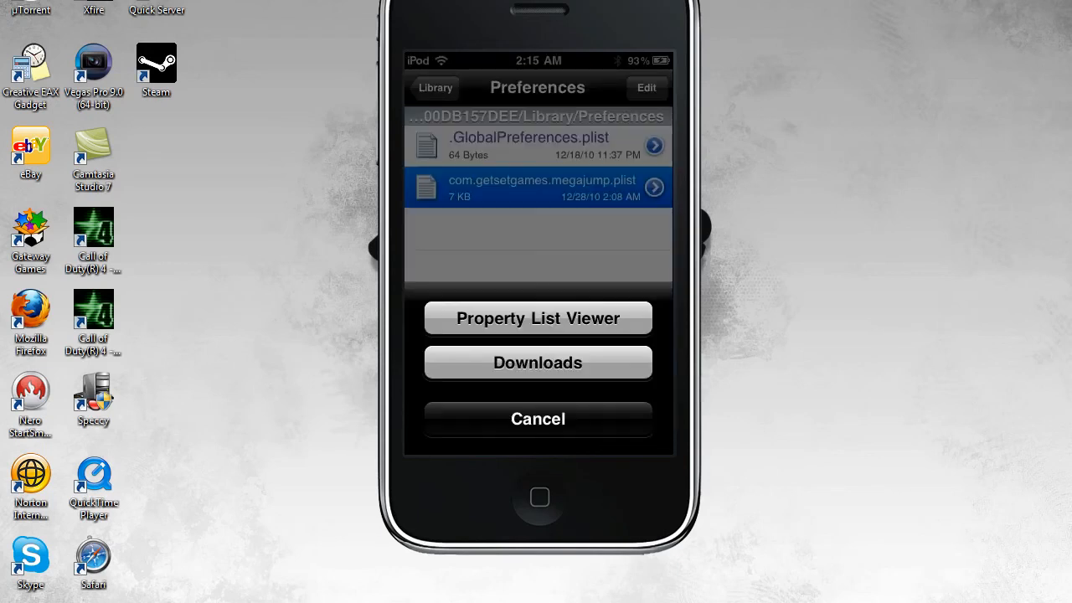
{"action": "left_click", "coordinate": [538, 318]}
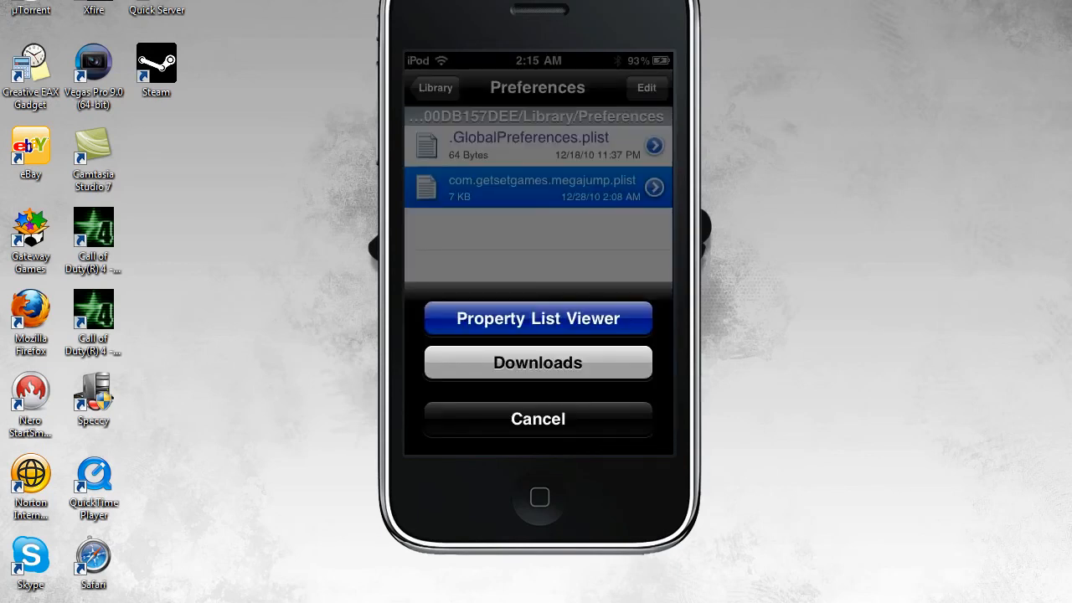
{"action": "left_click", "coordinate": [538, 318]}
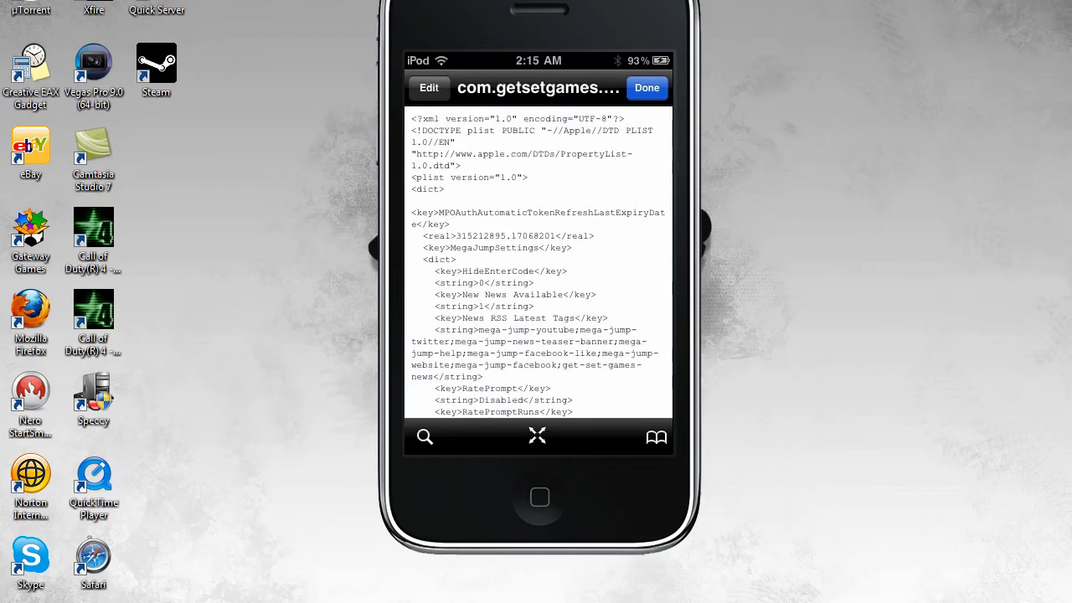
{"action": "scroll", "scroll_direction": "down", "scroll_amount": 3}
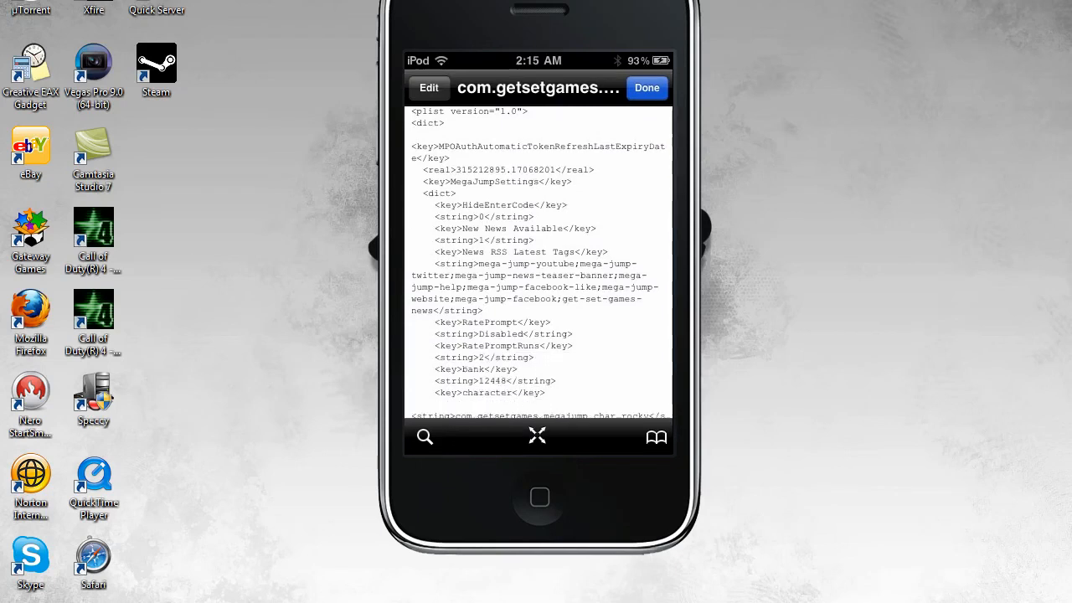
{"action": "scroll", "scroll_direction": "down", "scroll_amount": 3}
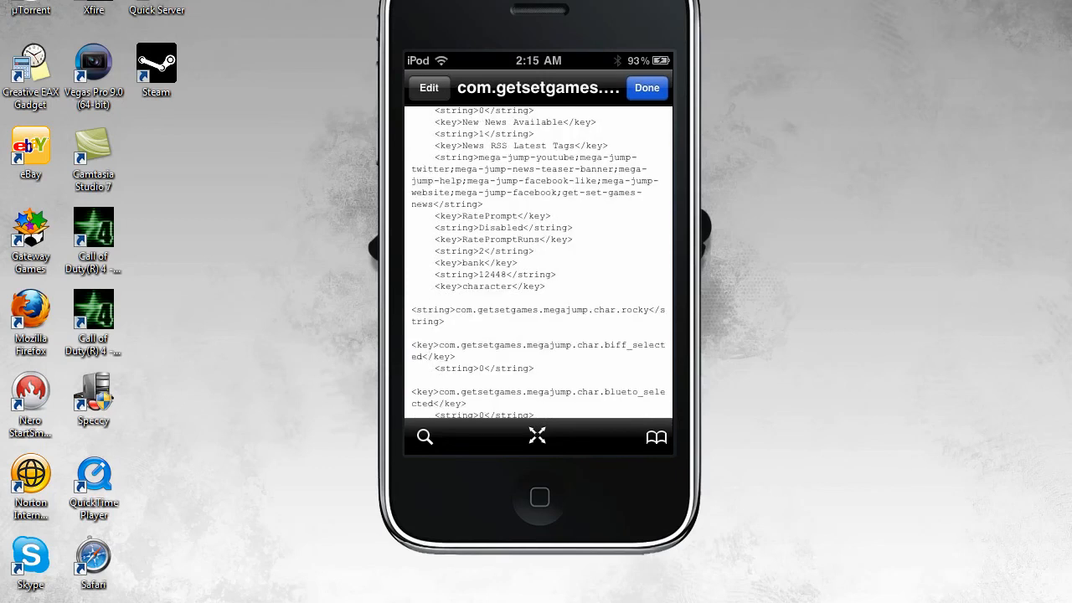
{"action": "scroll", "scroll_direction": "down", "scroll_amount": 3}
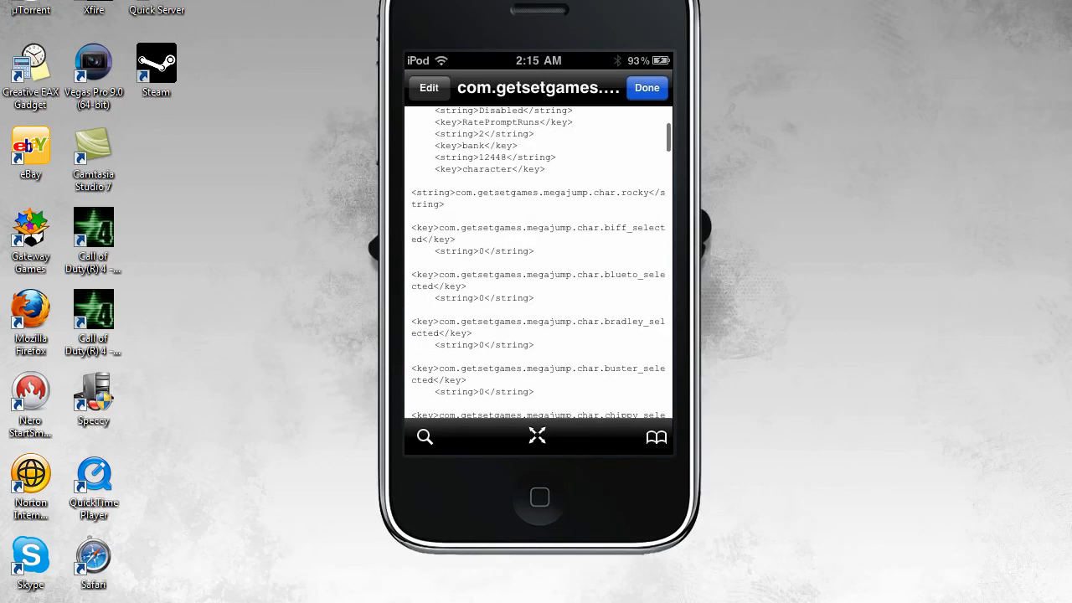
{"action": "scroll", "scroll_direction": "down", "scroll_amount": 3}
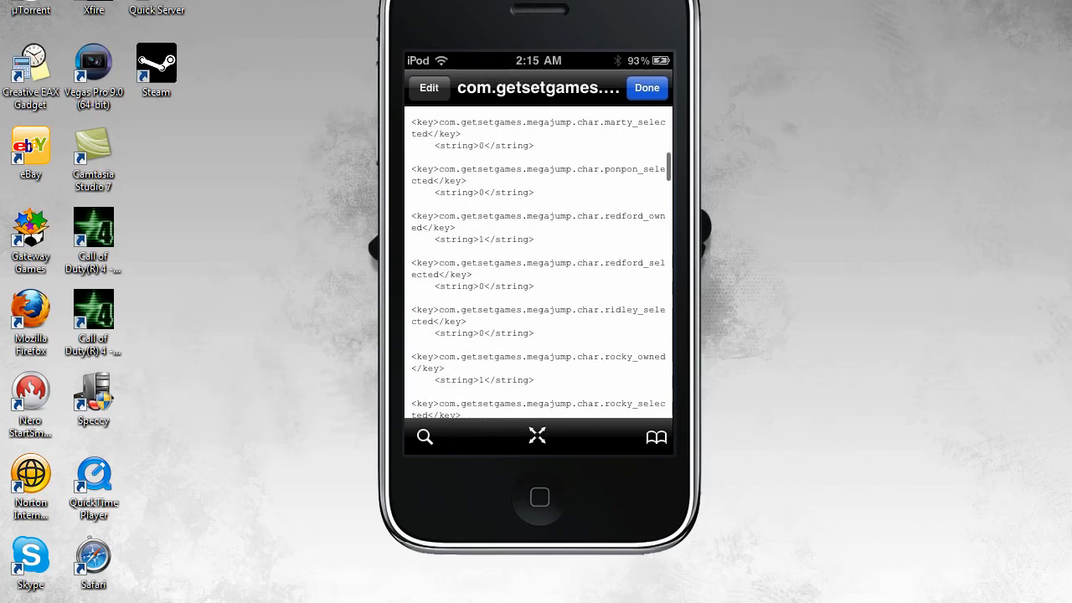
{"action": "scroll", "scroll_direction": "down", "scroll_amount": 3}
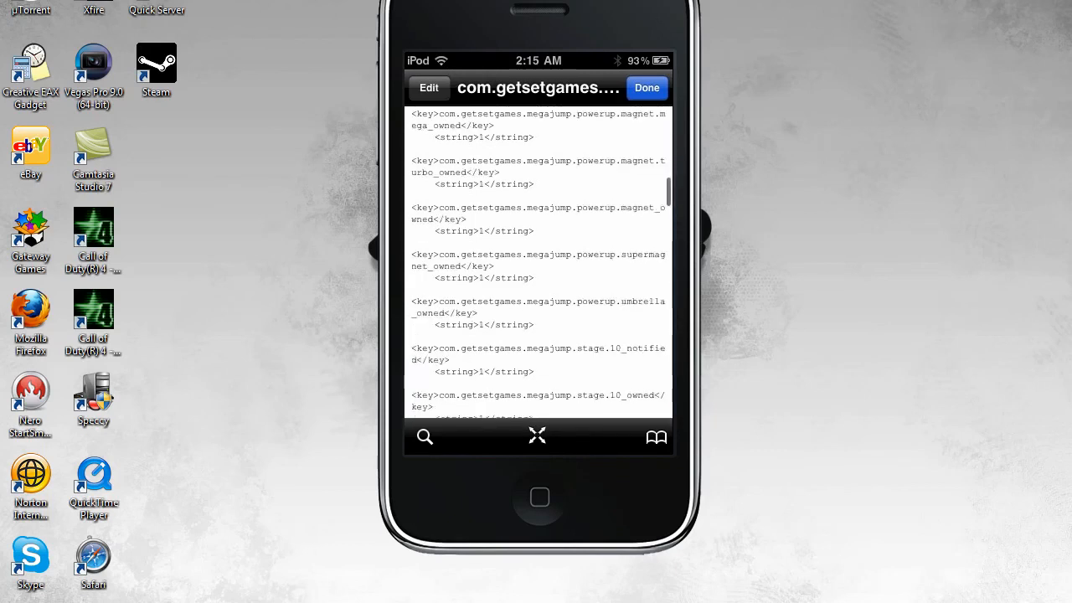
{"action": "scroll", "scroll_direction": "down", "scroll_amount": 3}
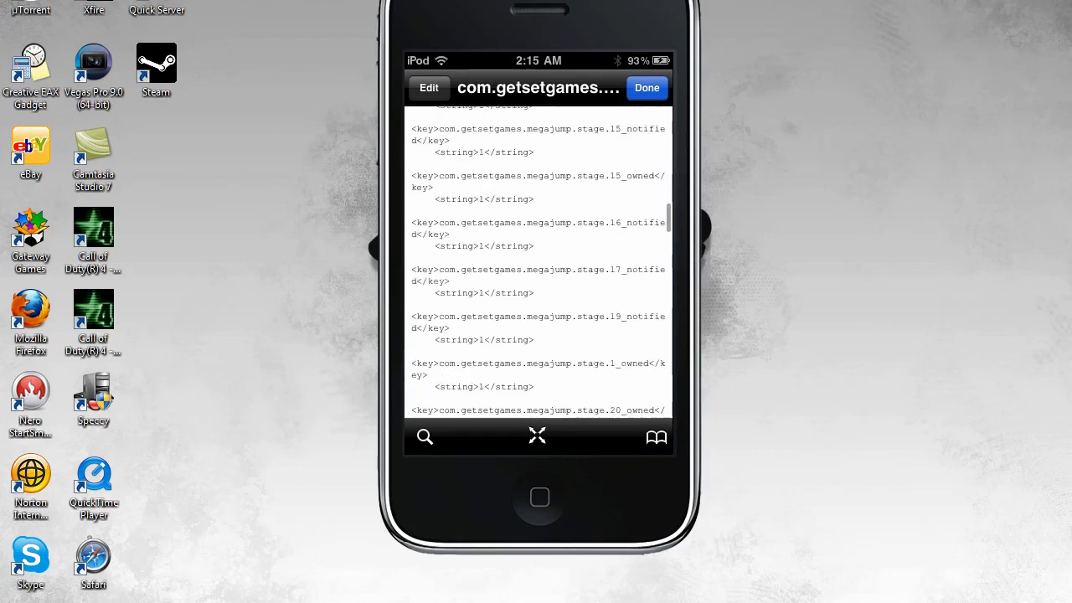
{"action": "scroll", "scroll_direction": "down", "scroll_amount": 3}
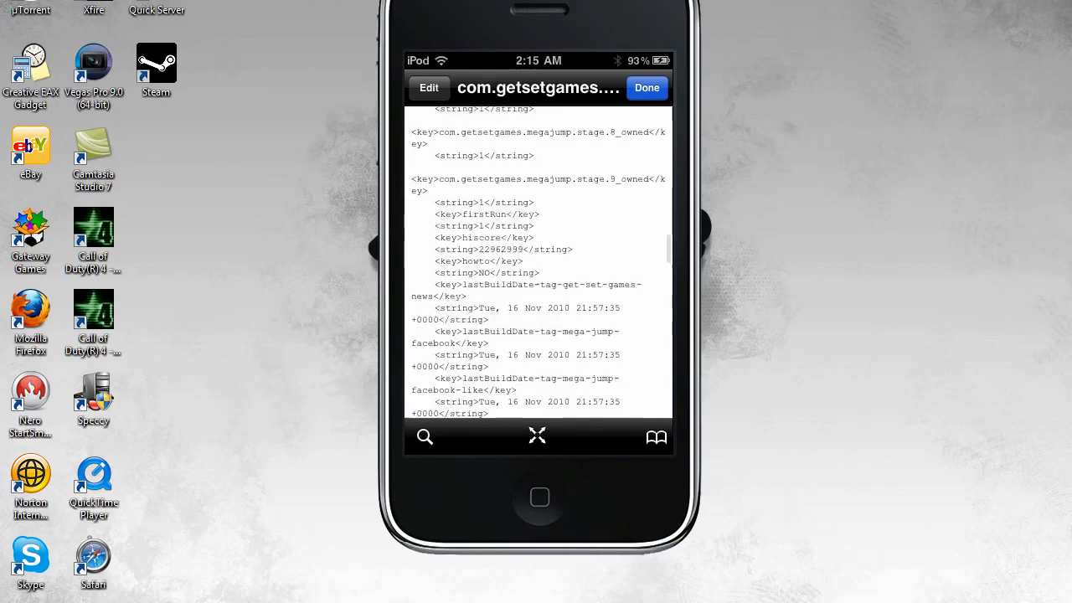
{"action": "scroll", "scroll_direction": "down", "scroll_amount": 3}
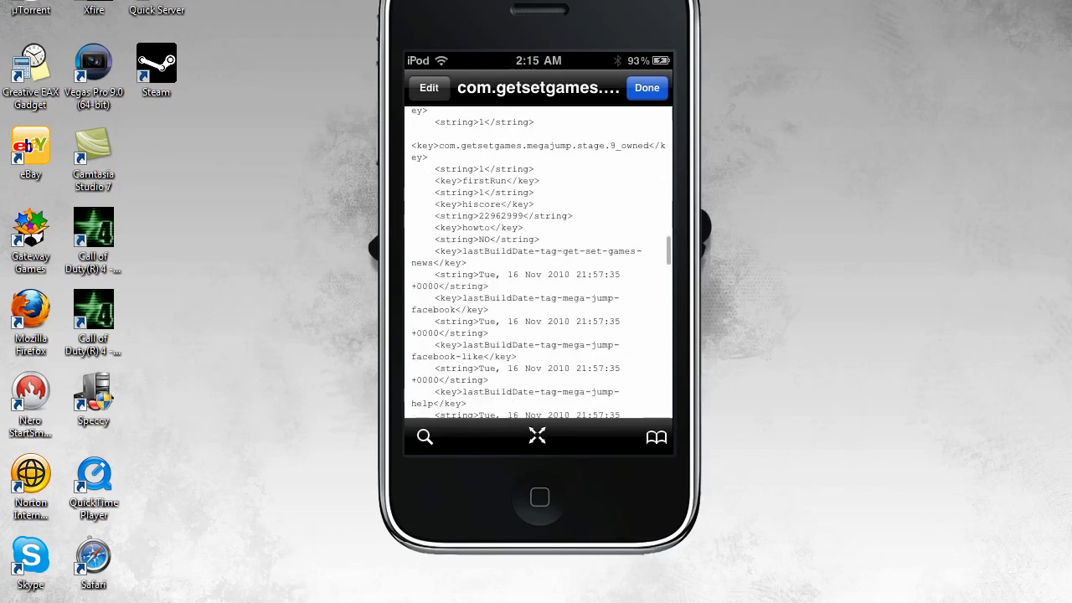
{"action": "scroll", "scroll_direction": "down", "scroll_amount": 3}
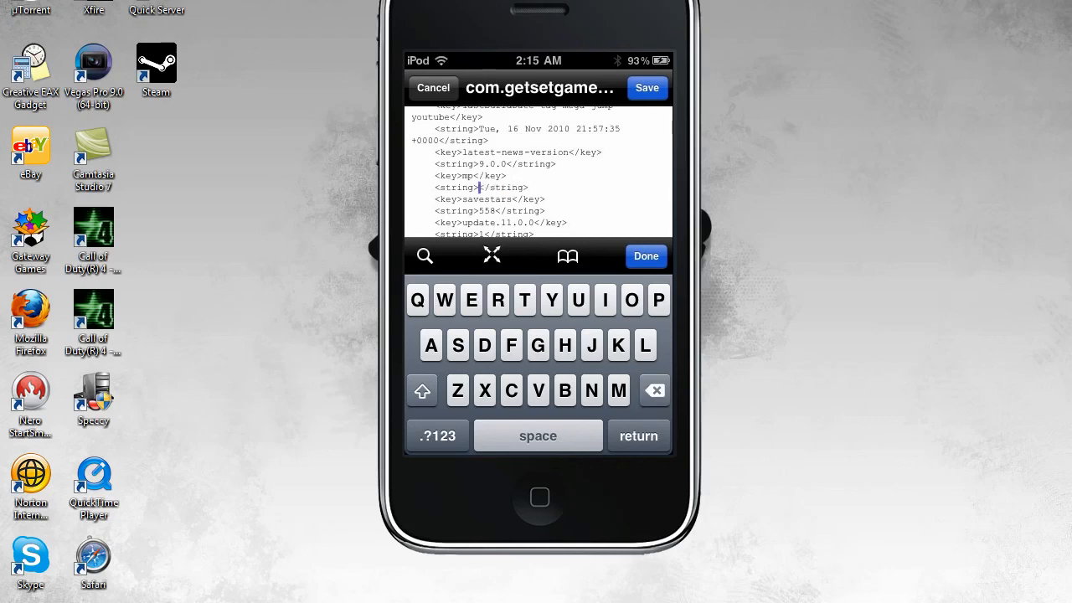
Step: Enter 99999 as the mp value, then begin editing the savestars value 558
{"action": "left_click", "coordinate": [437, 435]}
{"action": "type", "text": "99999"}
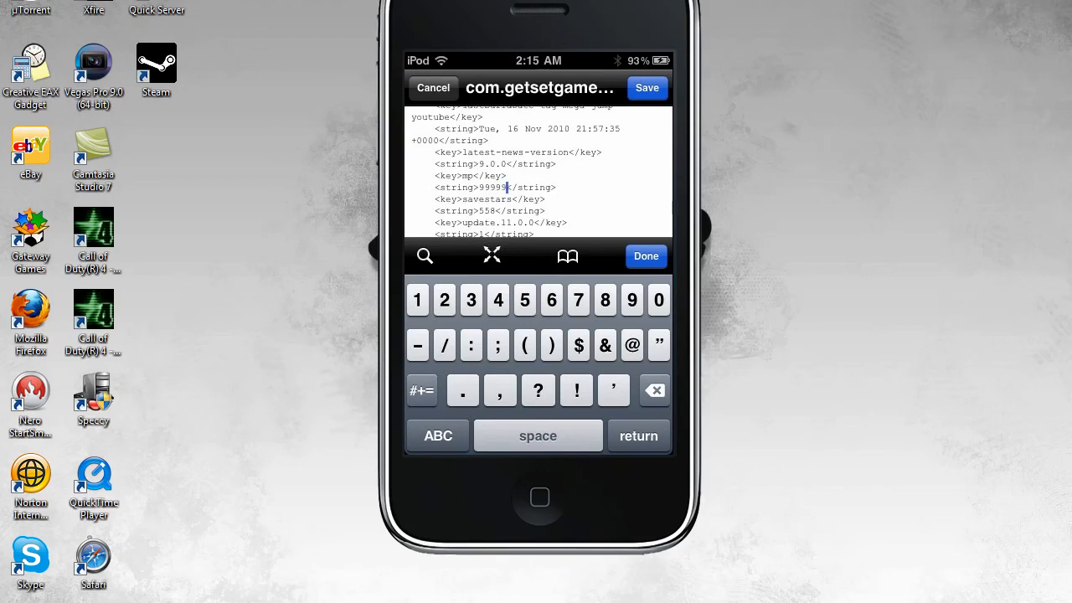
{"action": "left_click", "coordinate": [646, 256]}
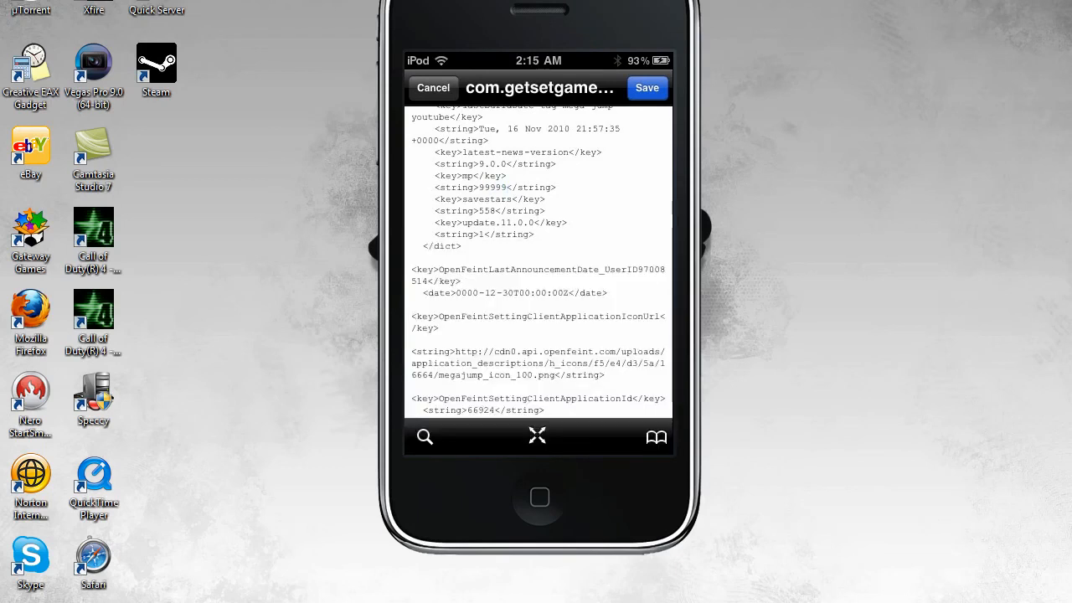
{"action": "left_click", "coordinate": [494, 159]}
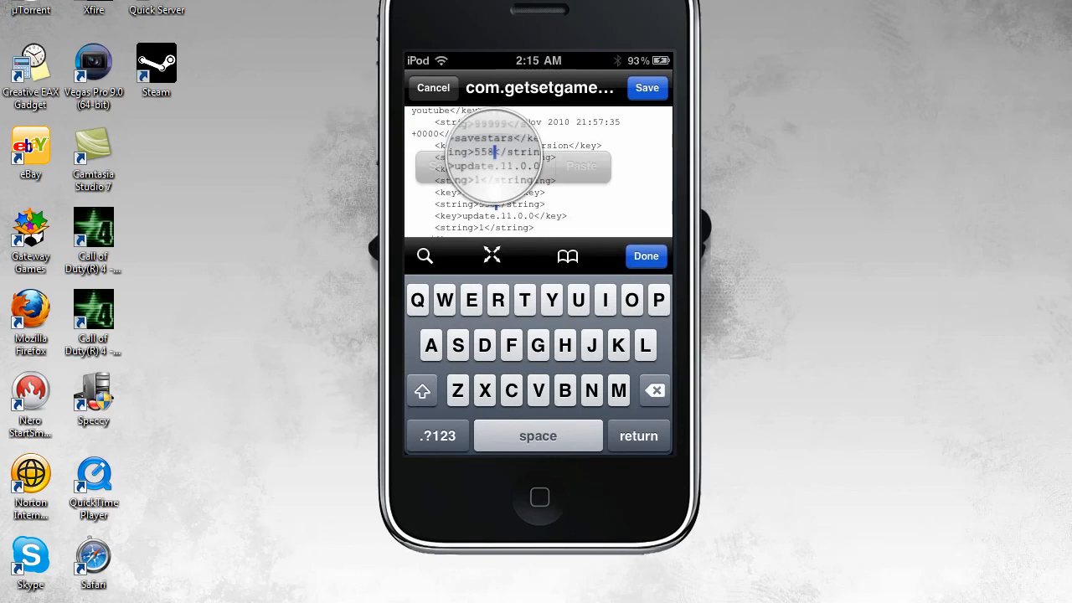
{"action": "left_click", "coordinate": [631, 300]}
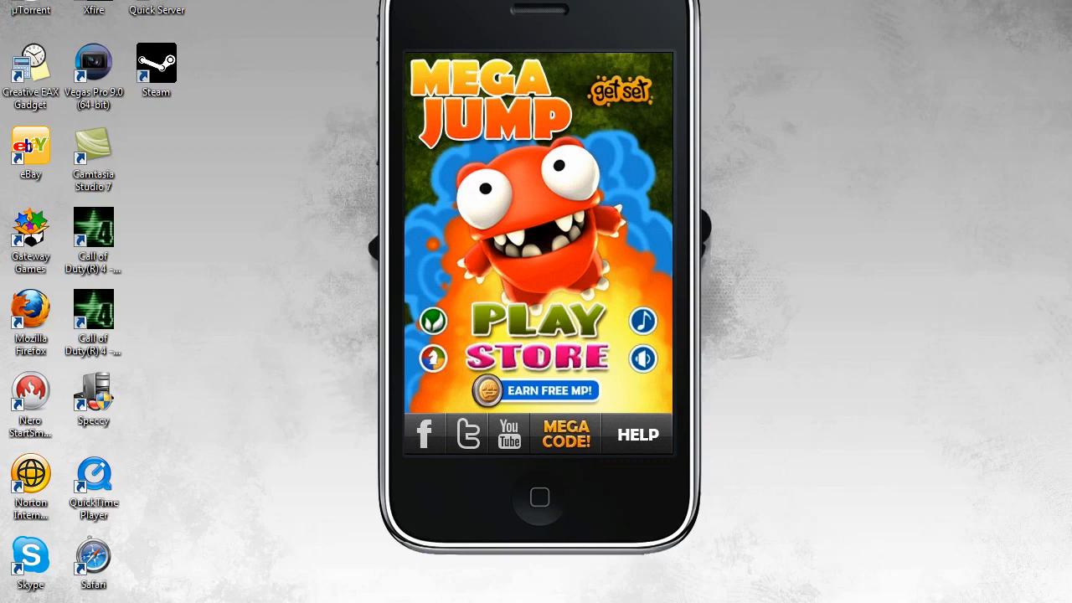
{"action": "left_click", "coordinate": [539, 321]}
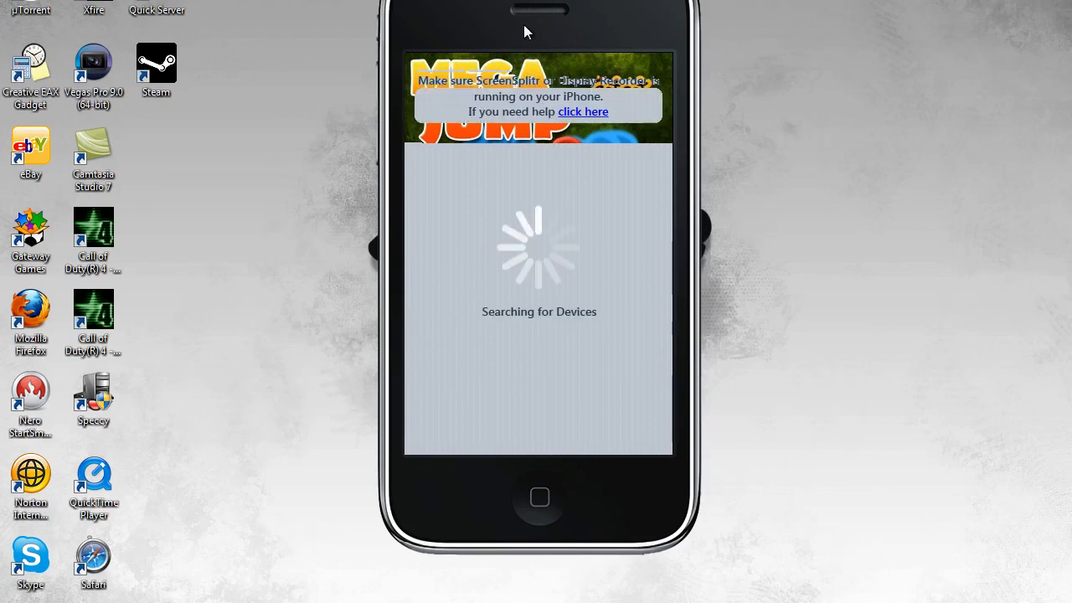
{"action": "mouse_move", "coordinate": [599, 212]}
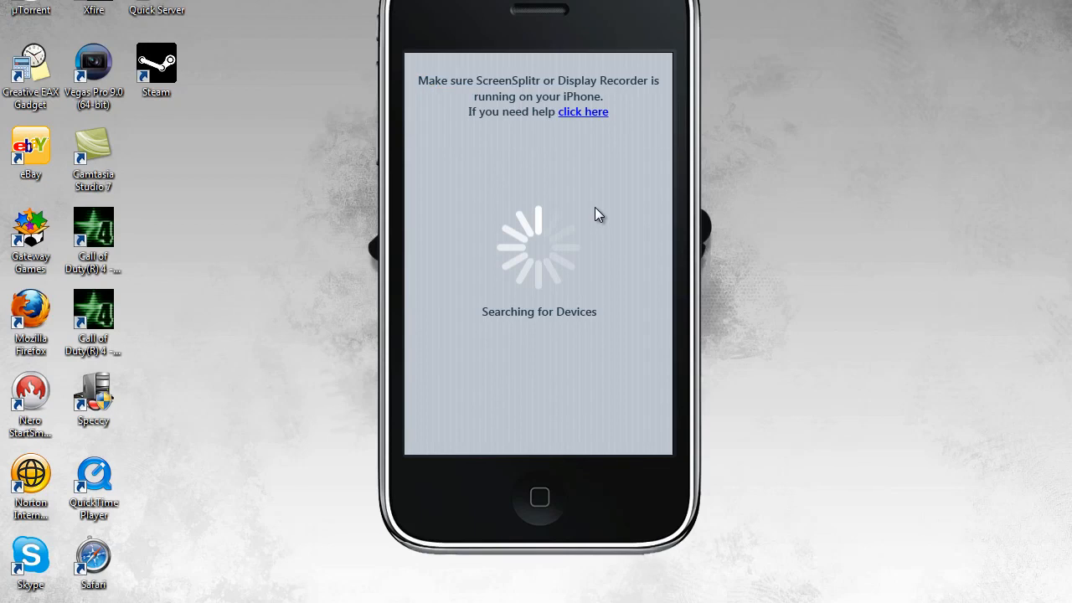
{"action": "mouse_move", "coordinate": [586, 185]}
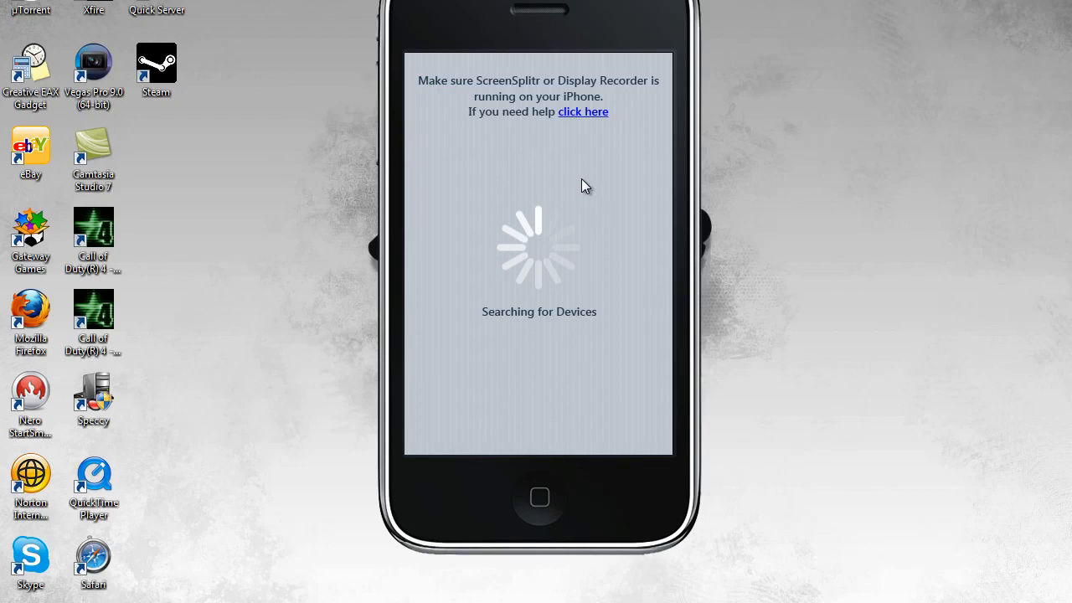
{"action": "mouse_move", "coordinate": [586, 176]}
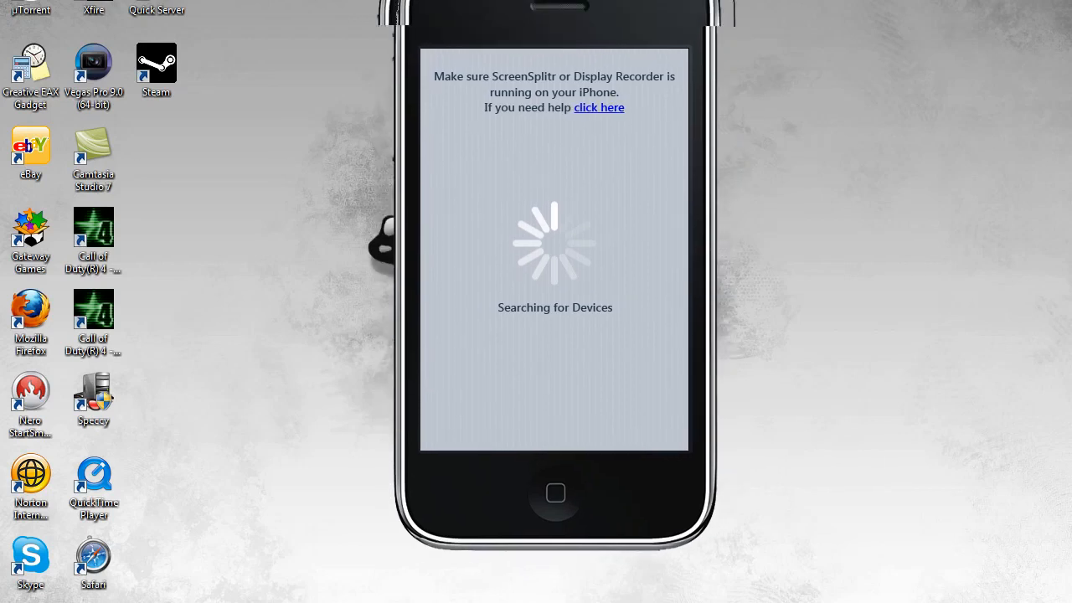
{"action": "mouse_move", "coordinate": [318, 308]}
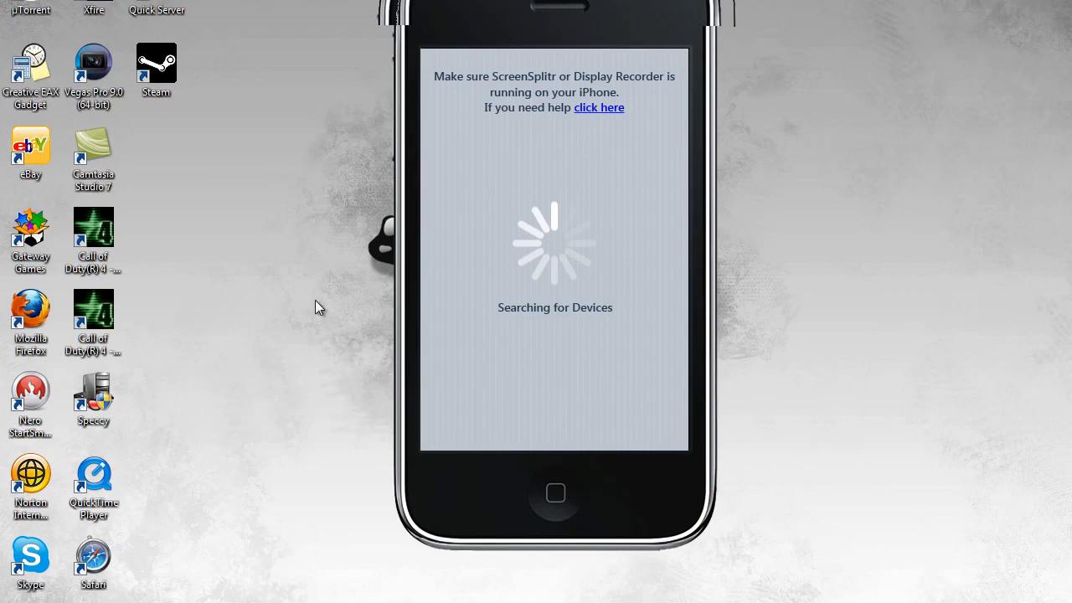